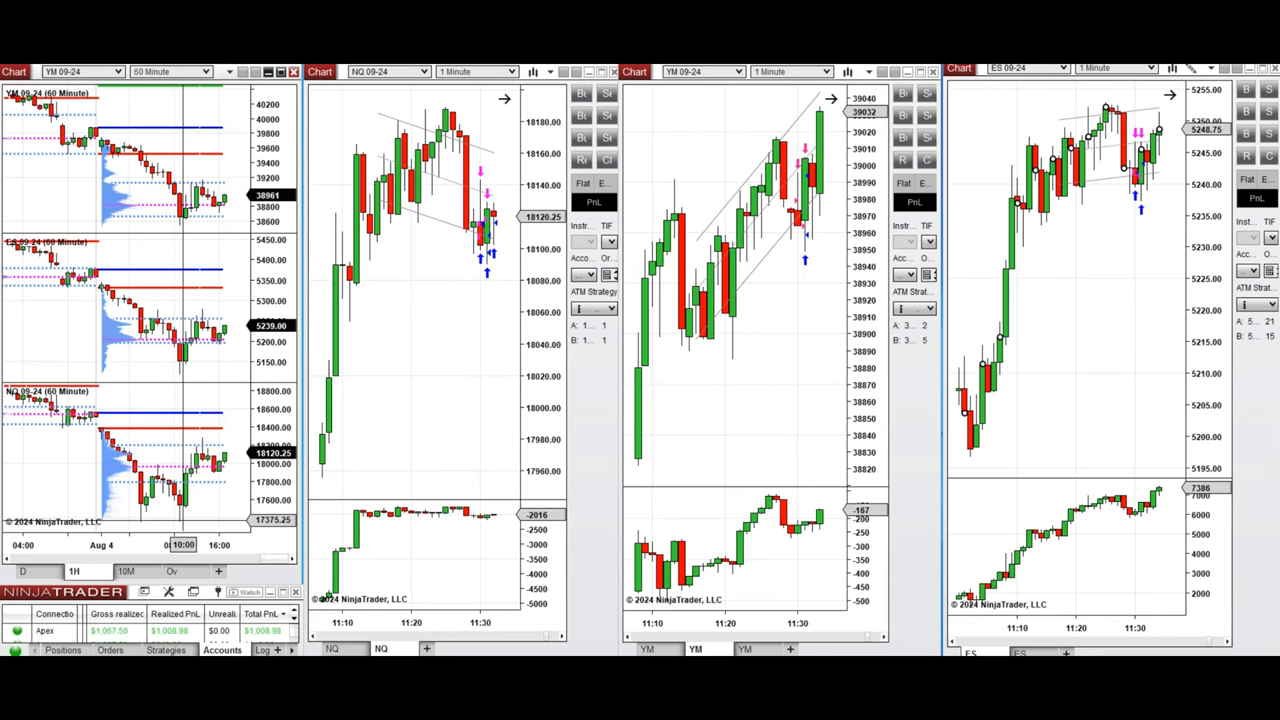
Step: Switch the stacked YM, ES and NQ charts from 60-minute to 10-minute bars via the 10M tab
{"action": "left_click", "coordinate": [170, 71]}
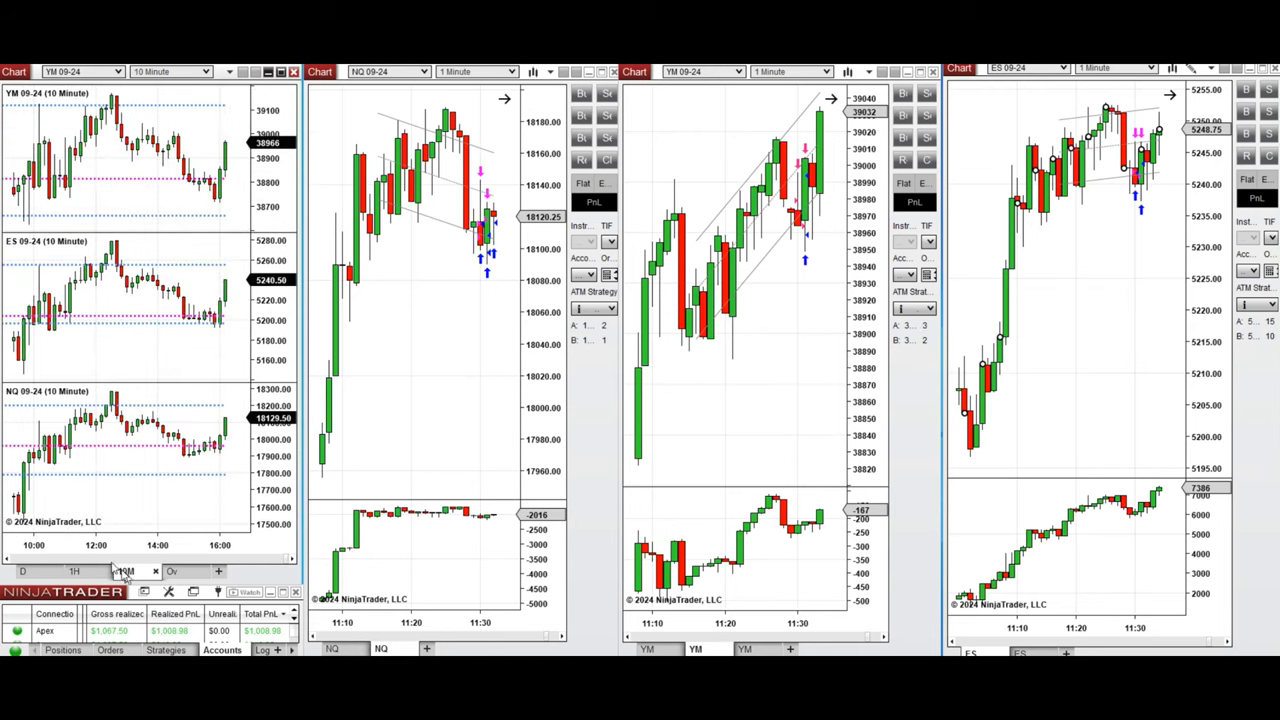
{"action": "left_click", "coordinate": [125, 571]}
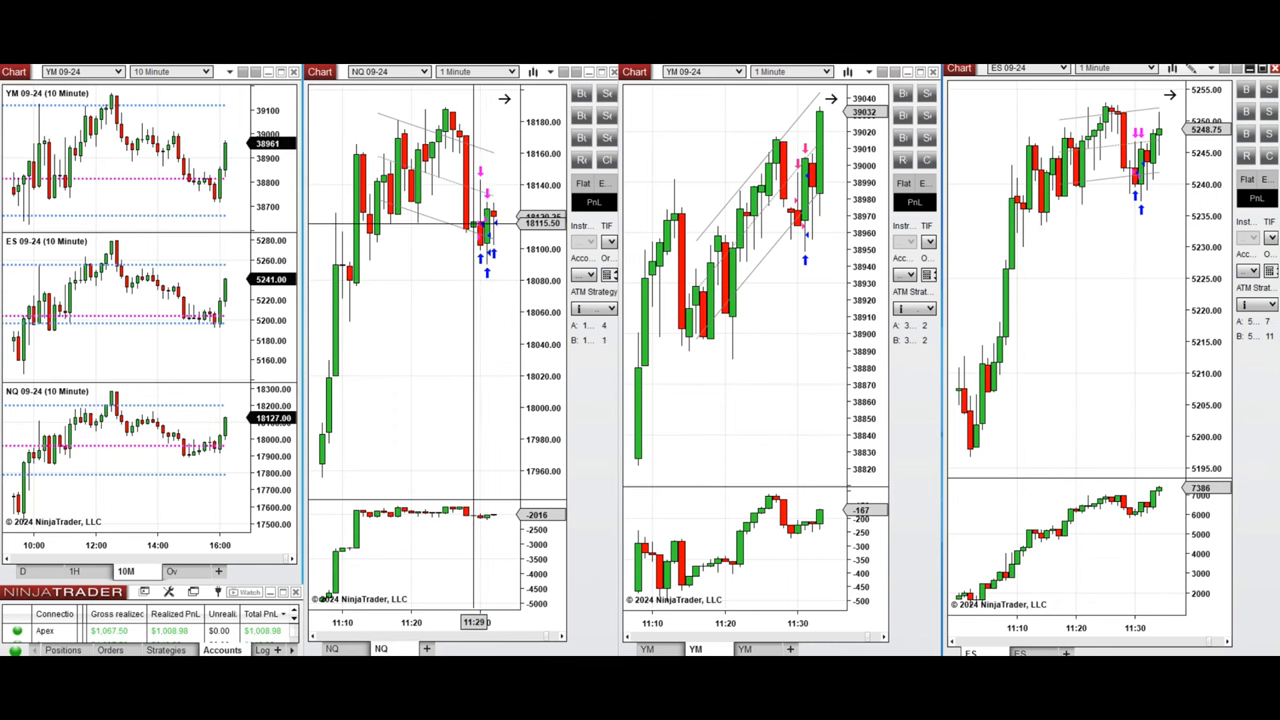
{"action": "mouse_move", "coordinate": [470, 218]}
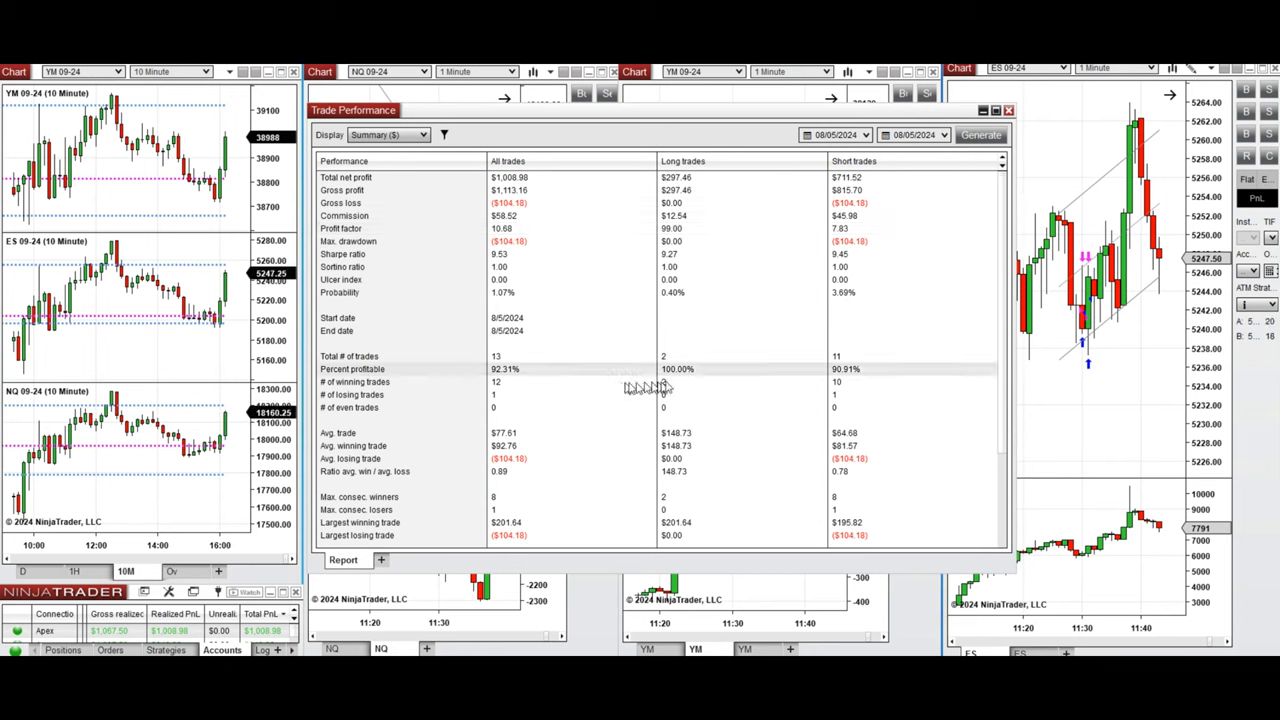
{"action": "mouse_move", "coordinate": [693, 357]}
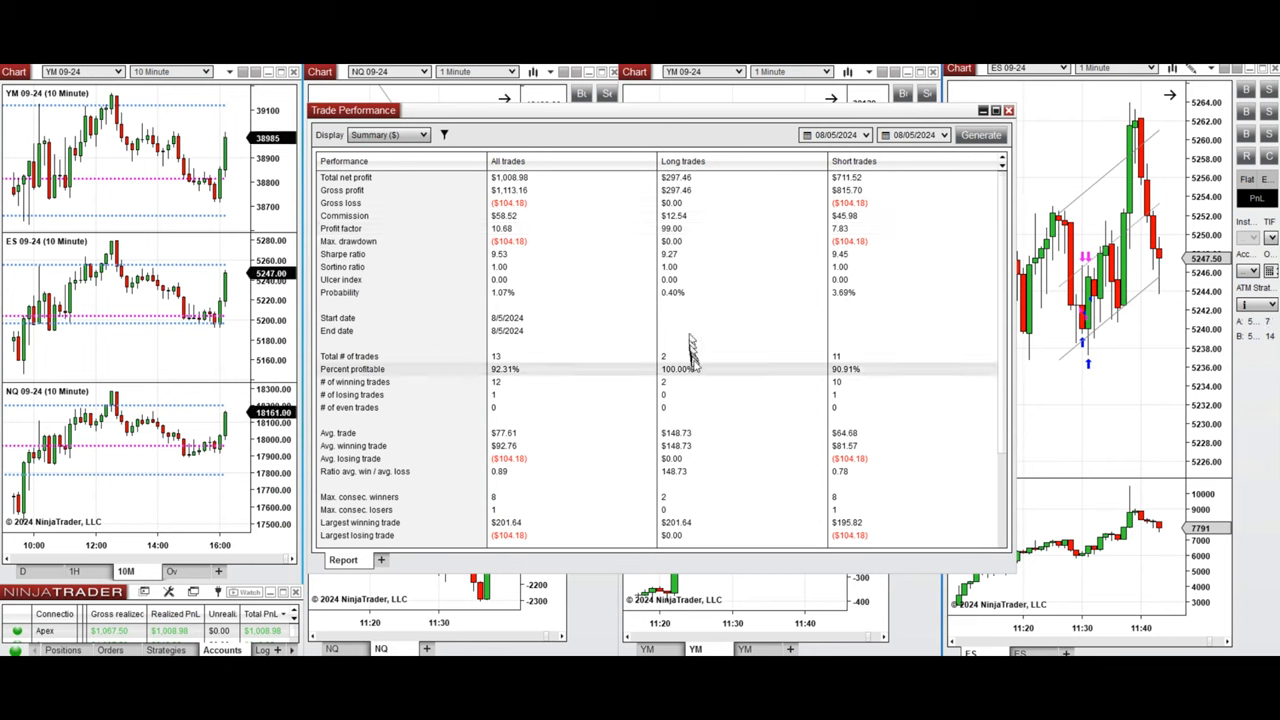
{"action": "mouse_move", "coordinate": [850, 370]}
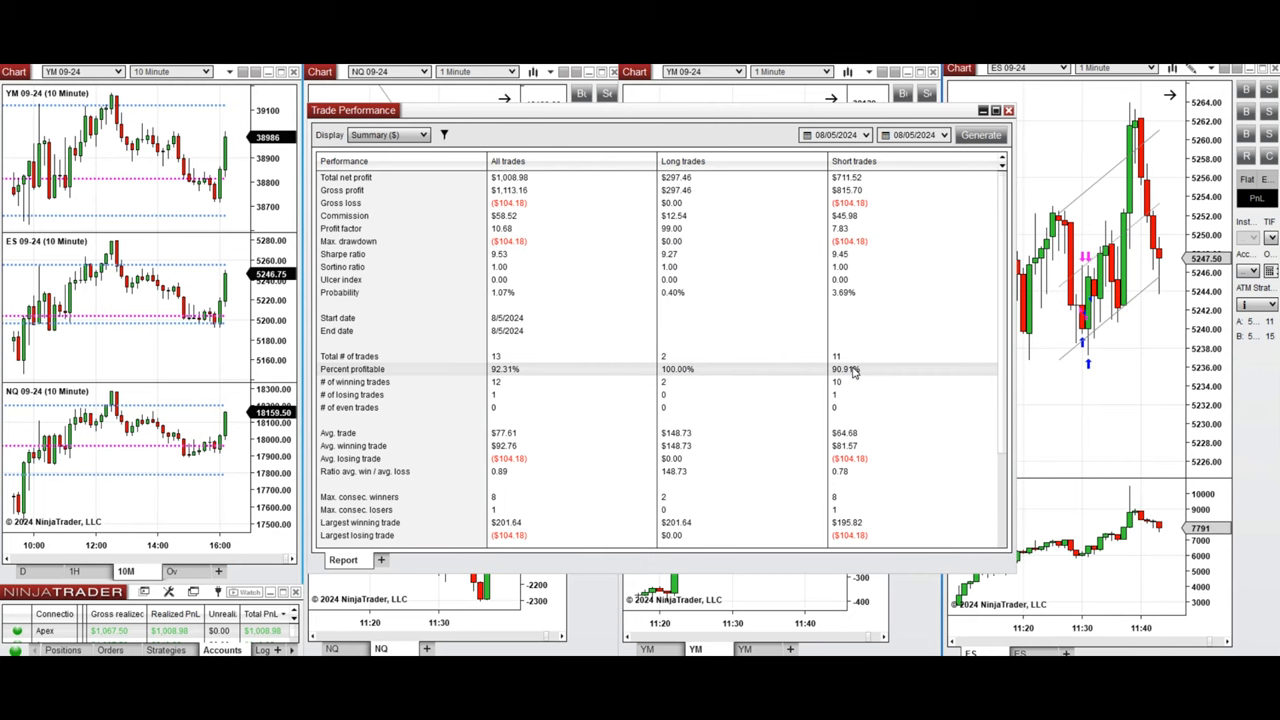